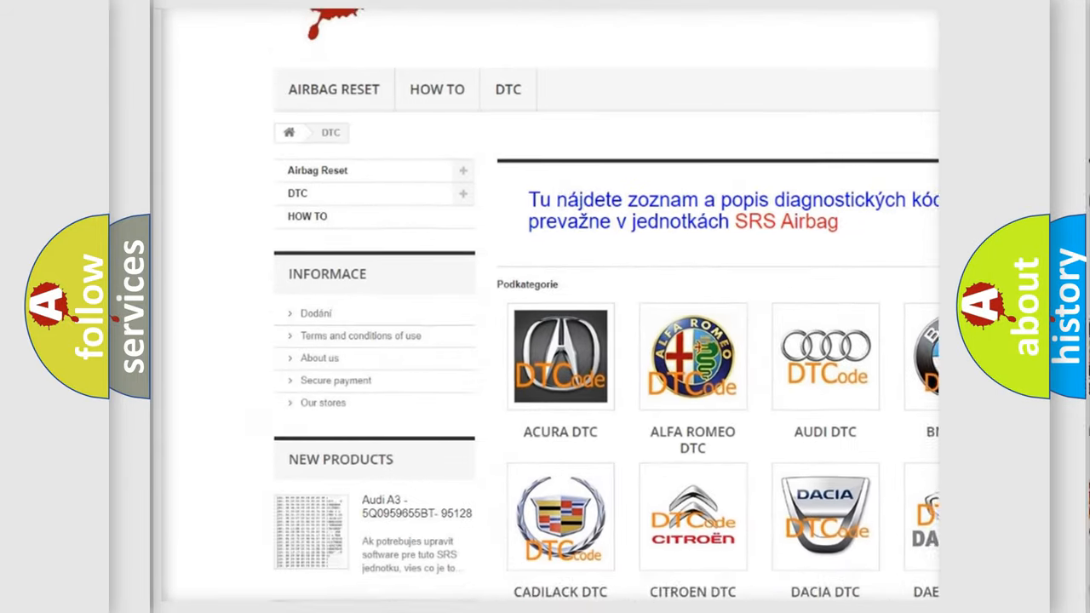
scroll(down, 3)
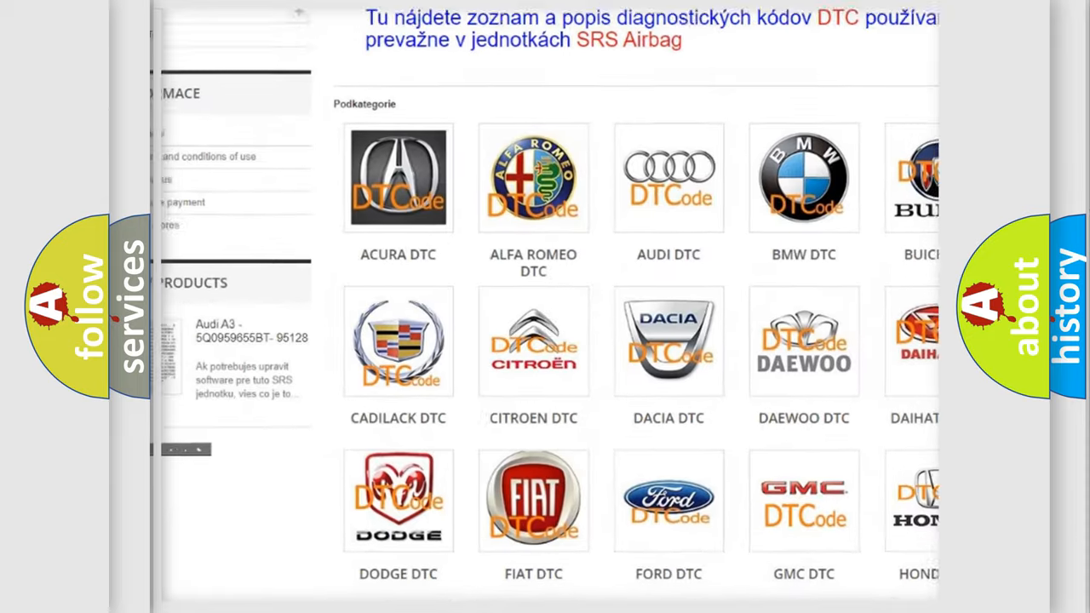
scroll(down, 3)
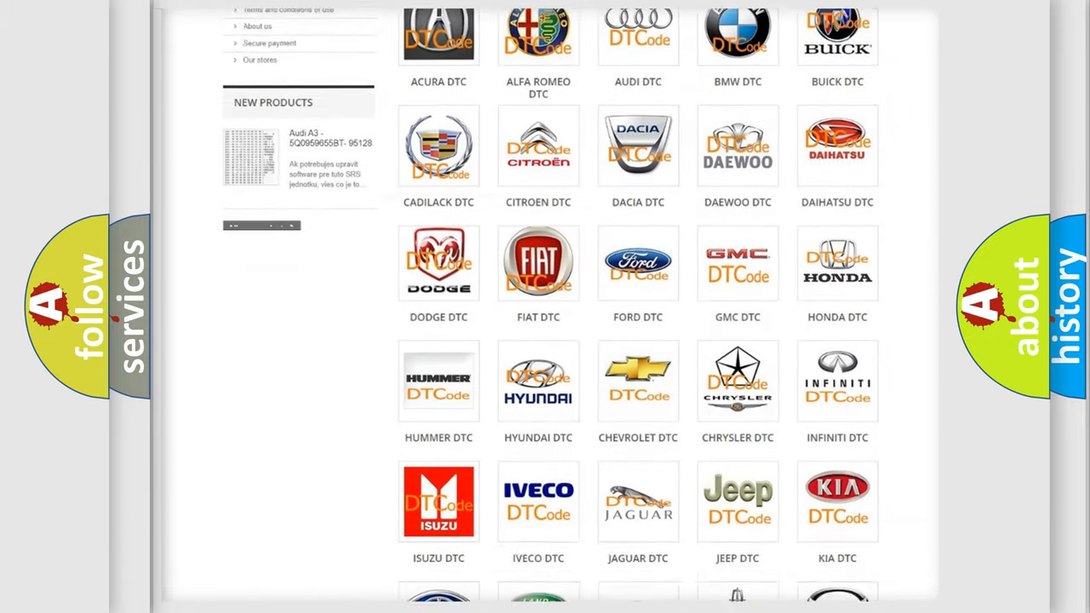
scroll(down, 3)
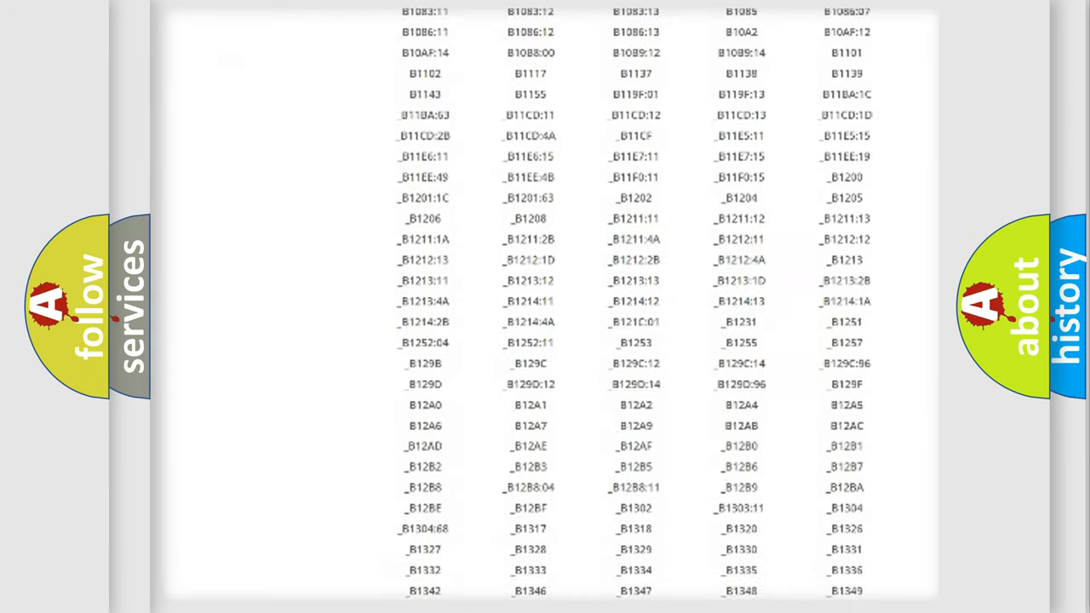
scroll(down, 3)
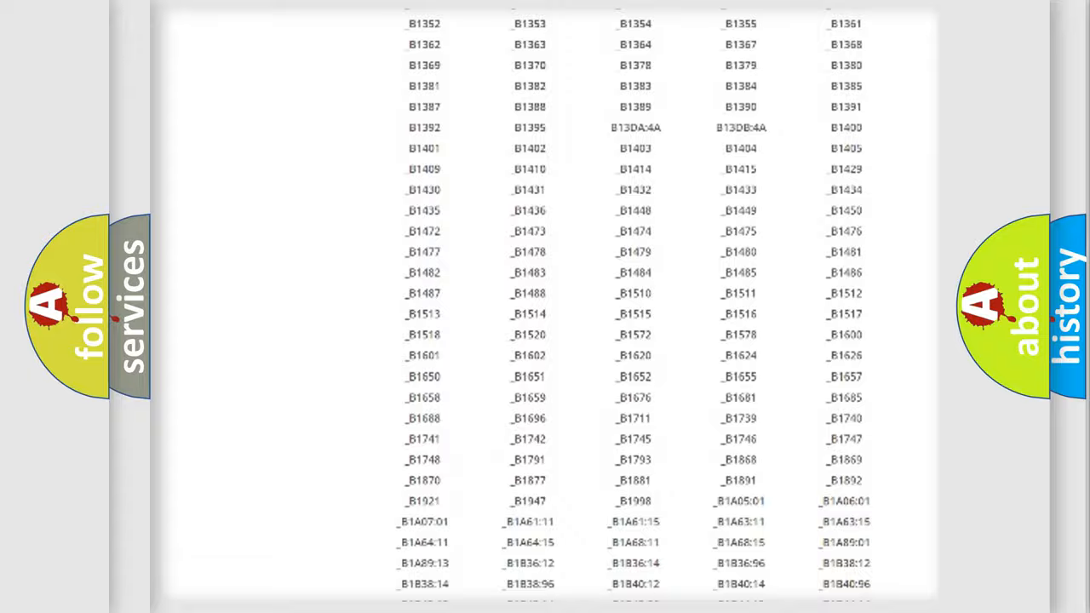
scroll(up, 3)
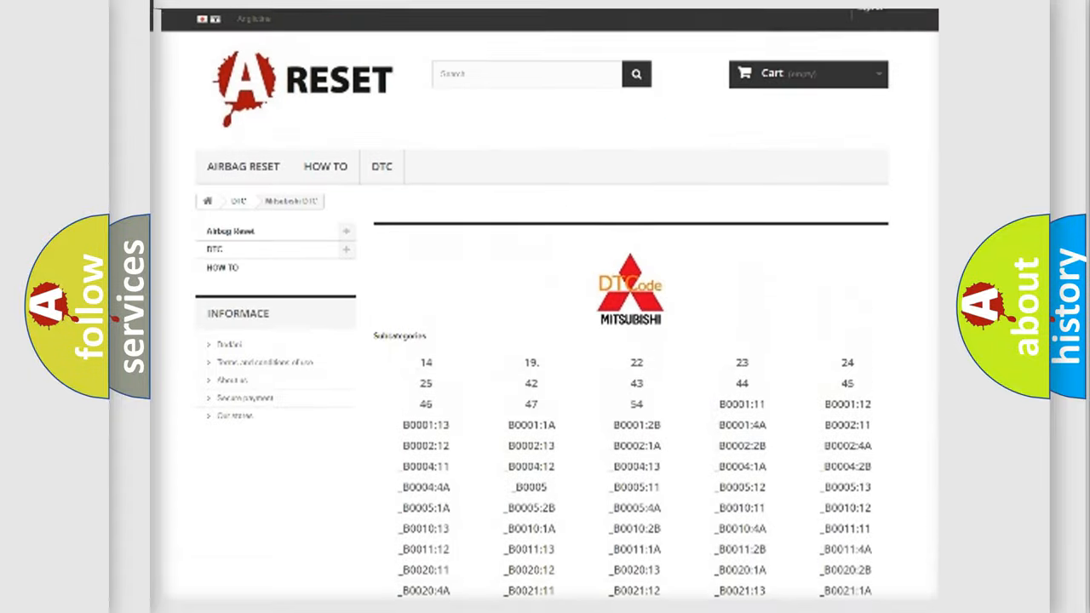
scroll(up, 3)
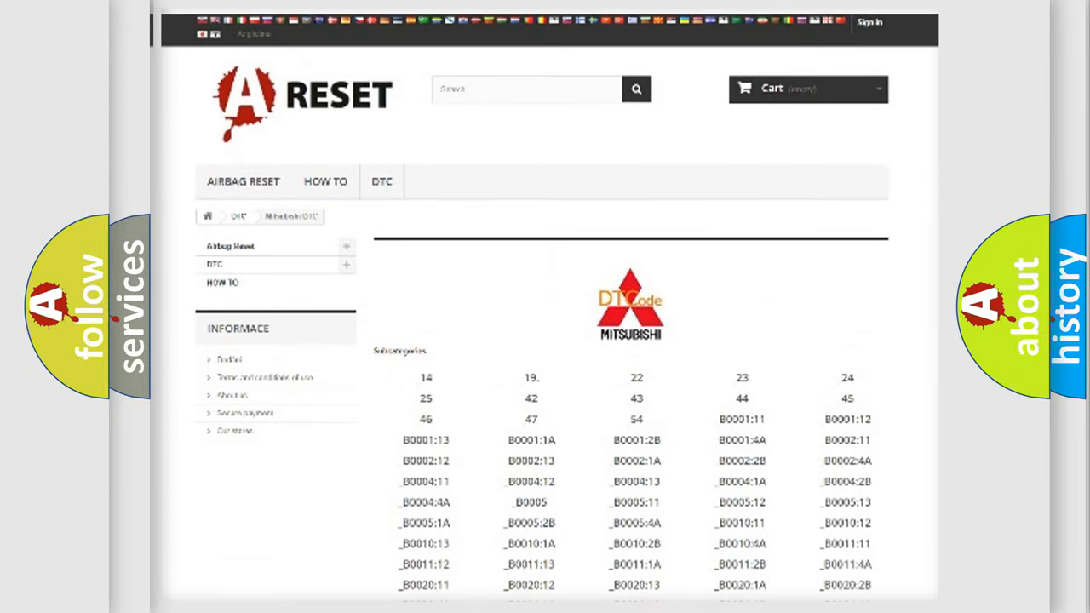